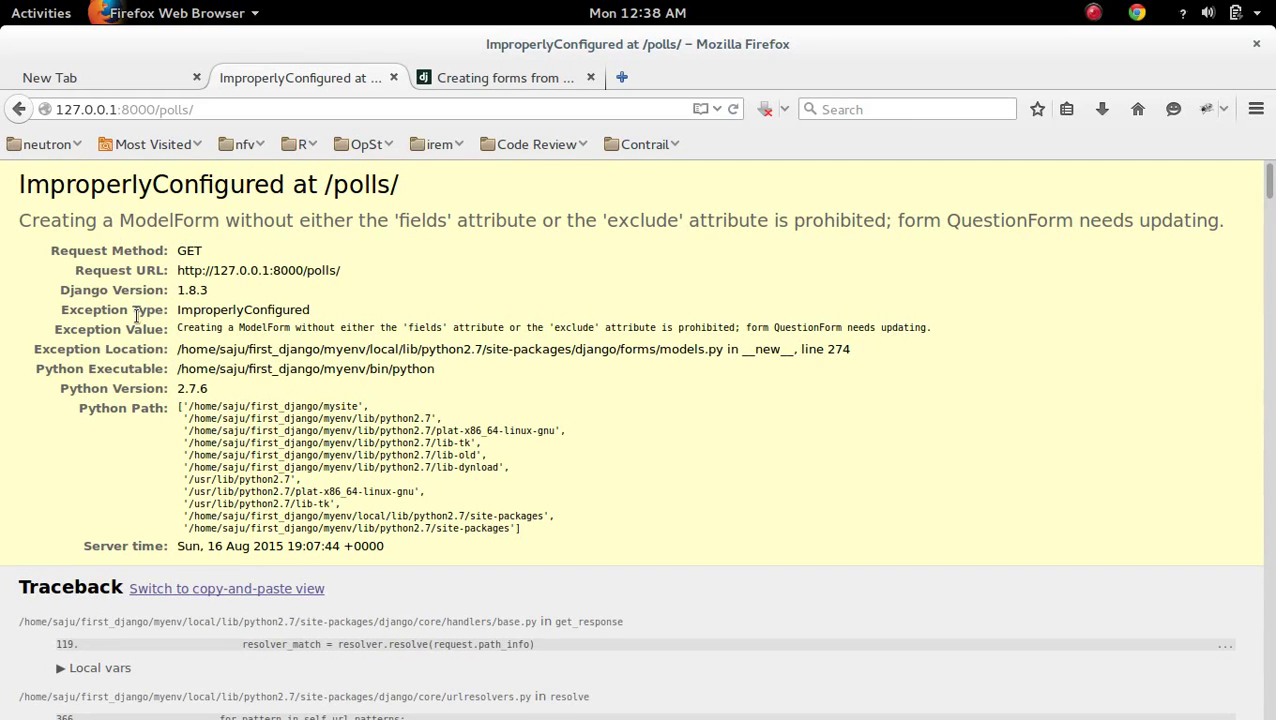
pyautogui.moveTo(302, 311)
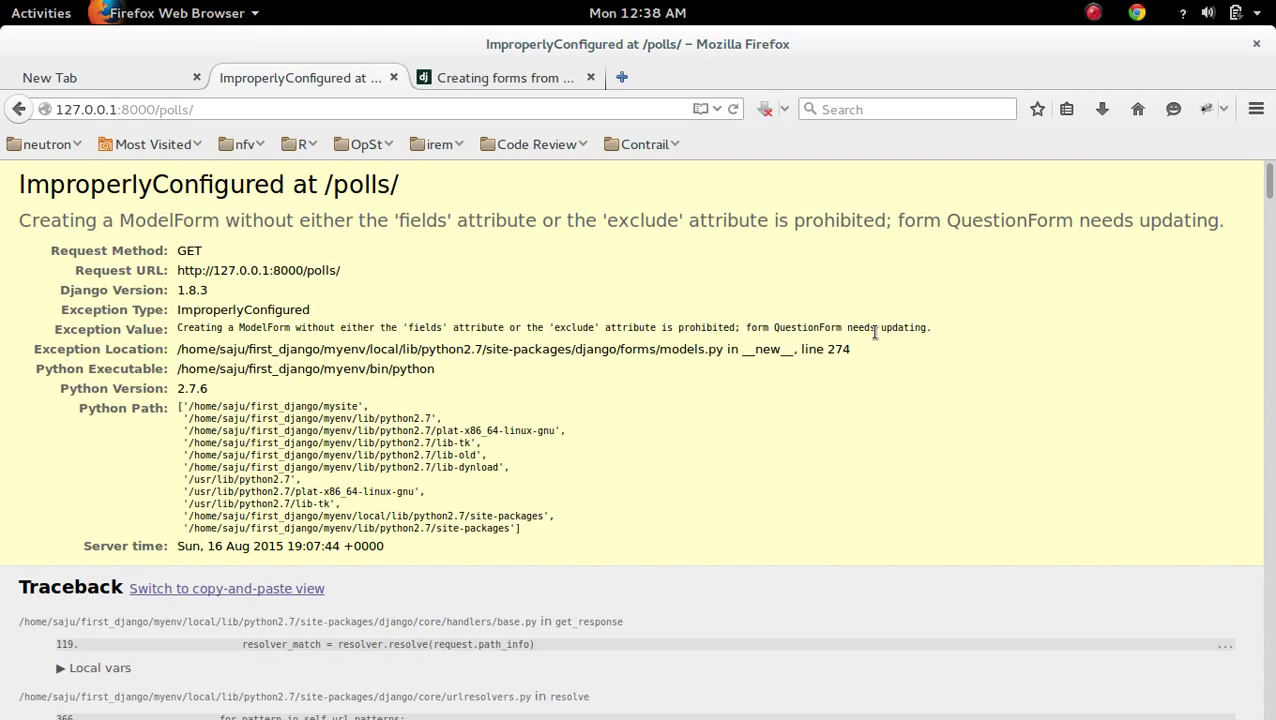
pyautogui.moveTo(932, 336)
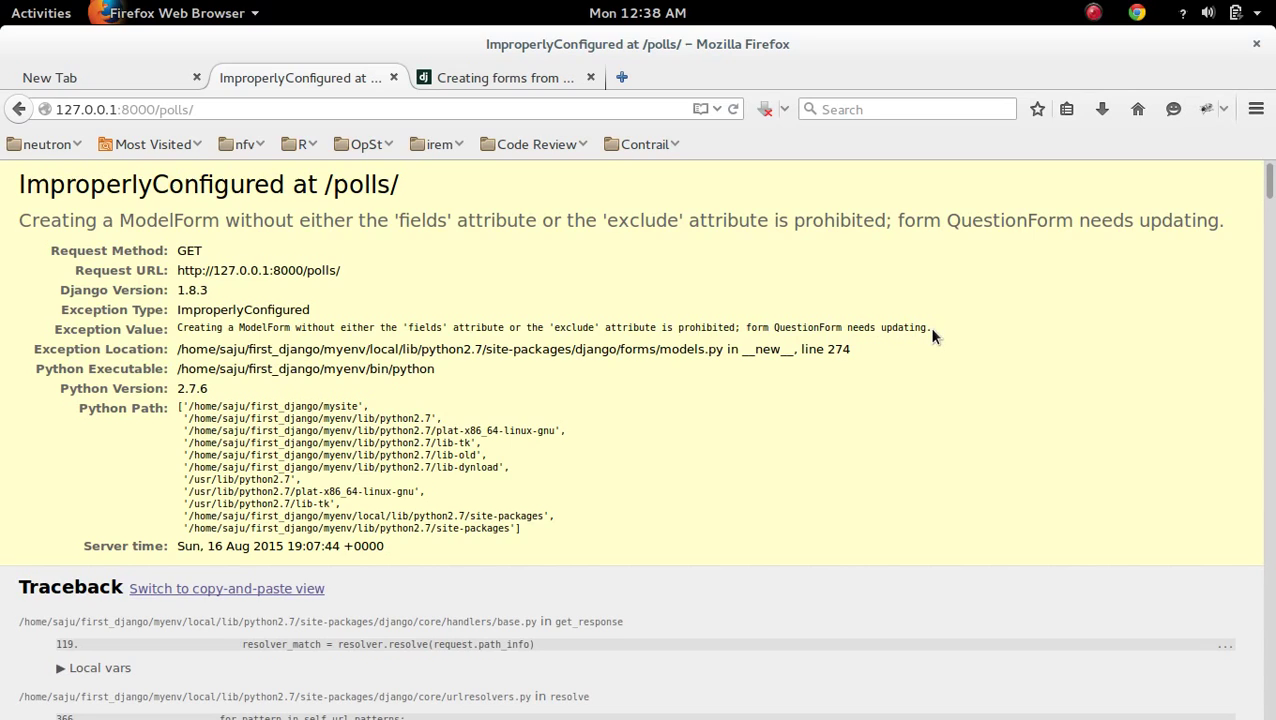
# - Bring up the GNOME window overview after reading the ImproperlyConfigured error for /polls/
pyautogui.click(41, 12)
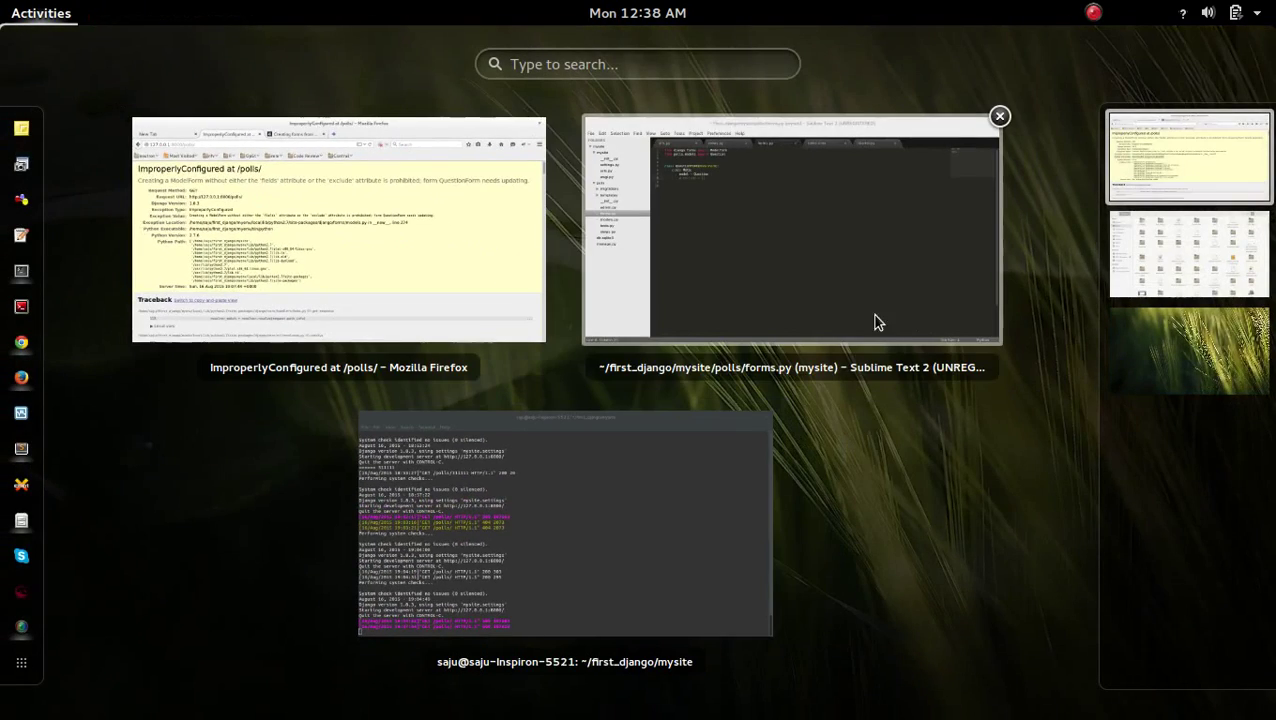
# - Review QuestionForm in forms.py and the create view in views.py, then return to Firefox
pyautogui.click(791, 230)
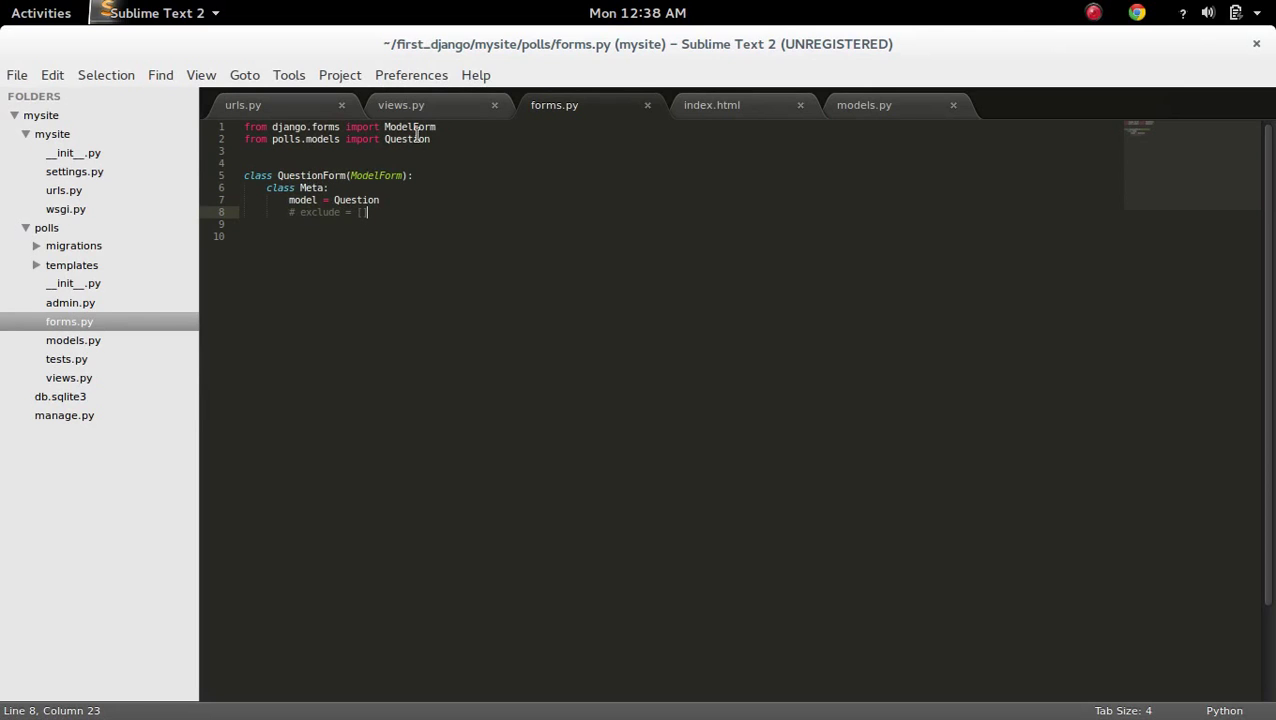
pyautogui.click(400, 104)
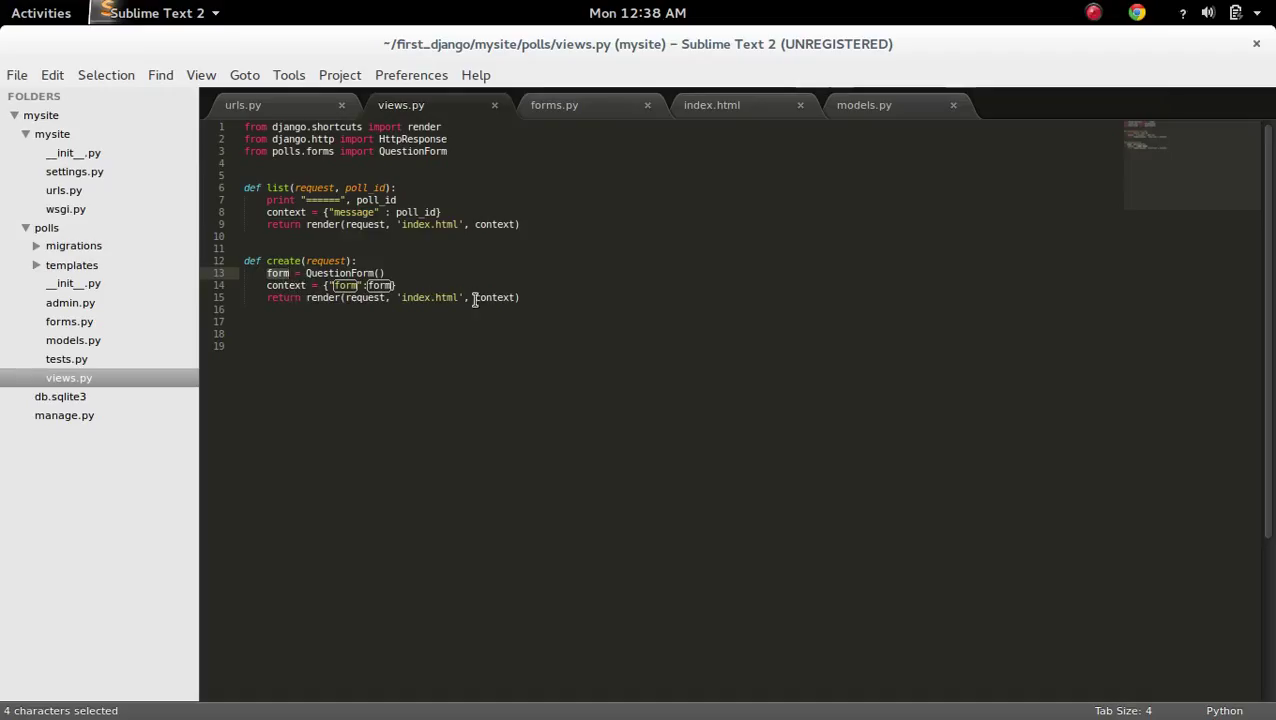
pyautogui.click(711, 104)
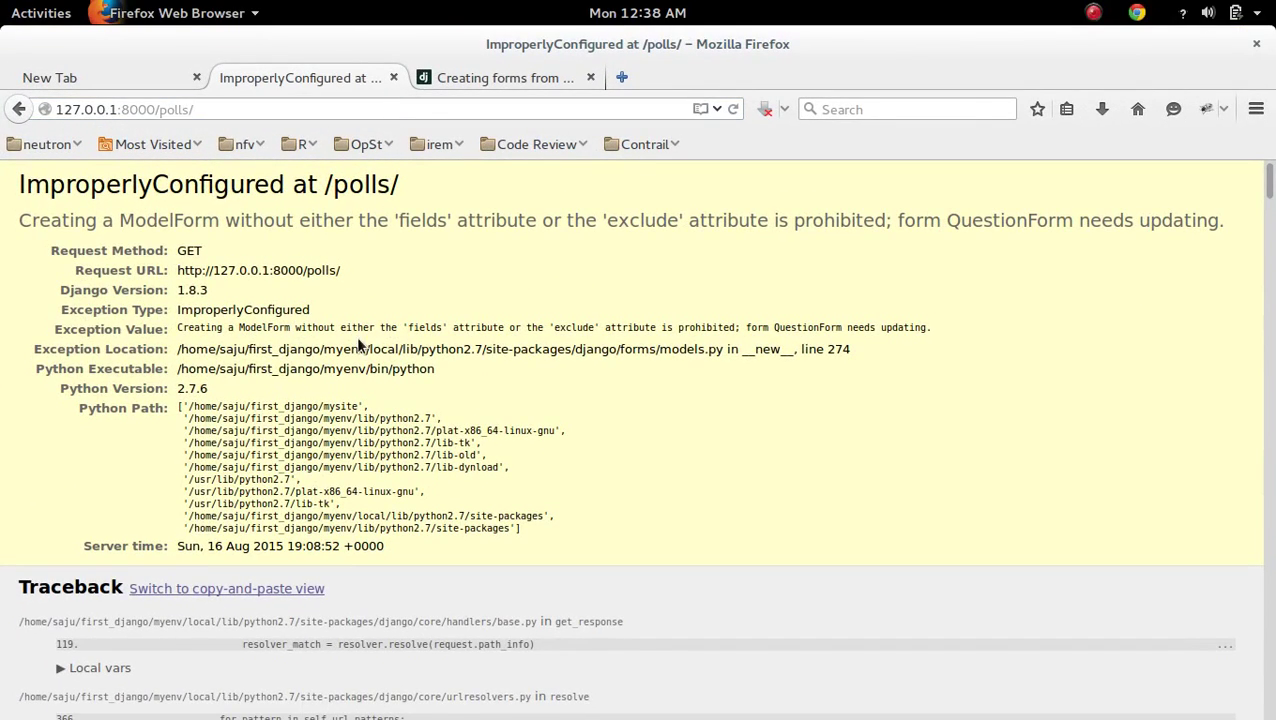
pyautogui.moveTo(428, 327)
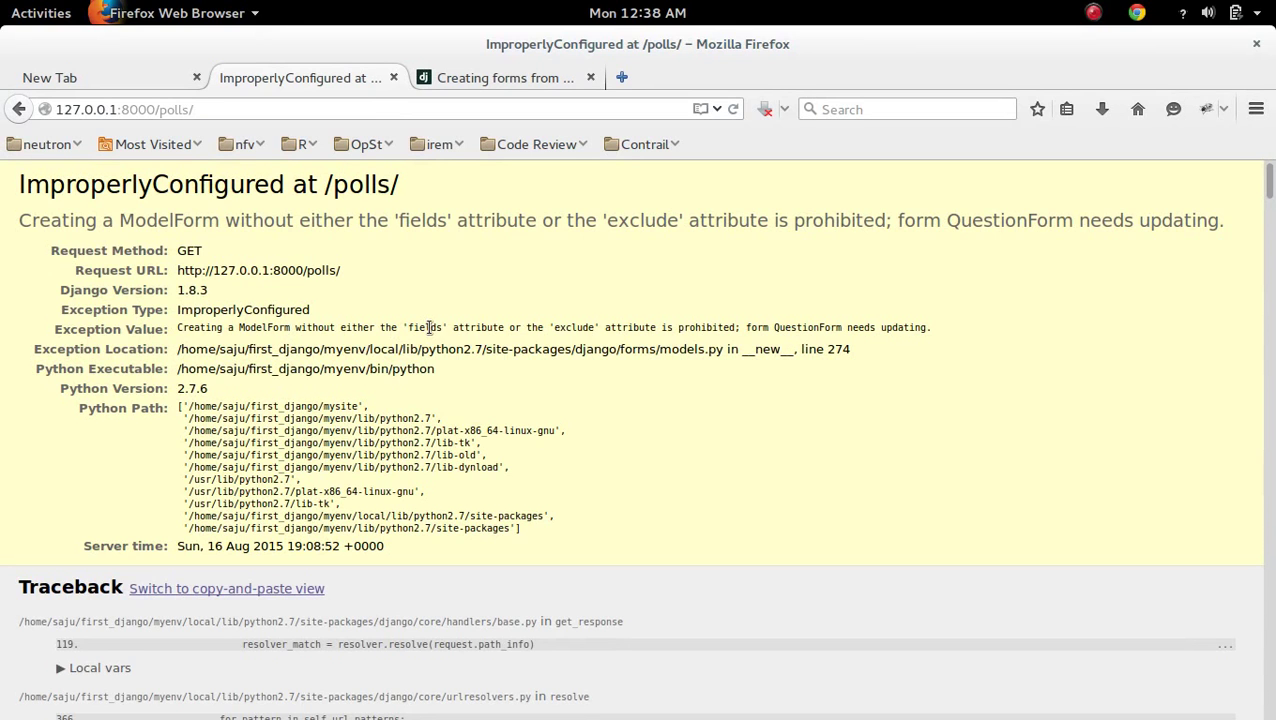
# - Highlight the word 'fields' in the Exception Value line of the error
pyautogui.doubleClick(424, 327)
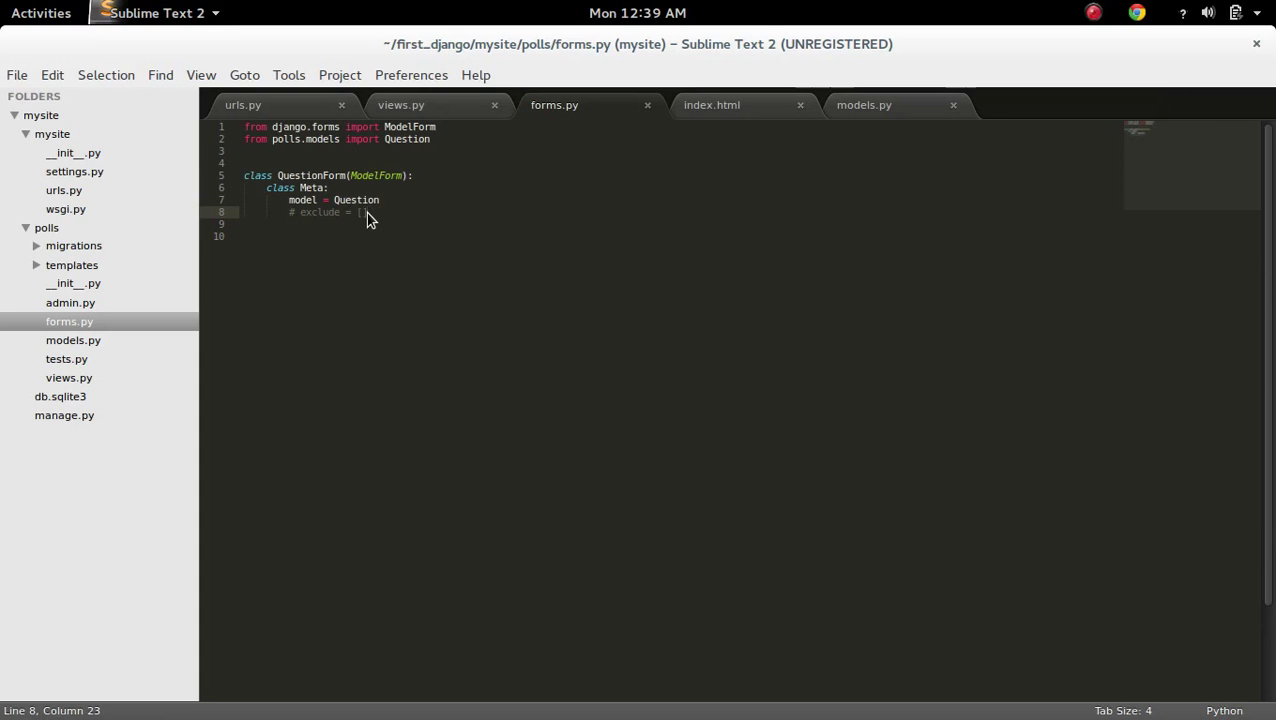
# - Replace the commented Meta line with exclude = [] and save forms.py
pyautogui.write('exclude = []')
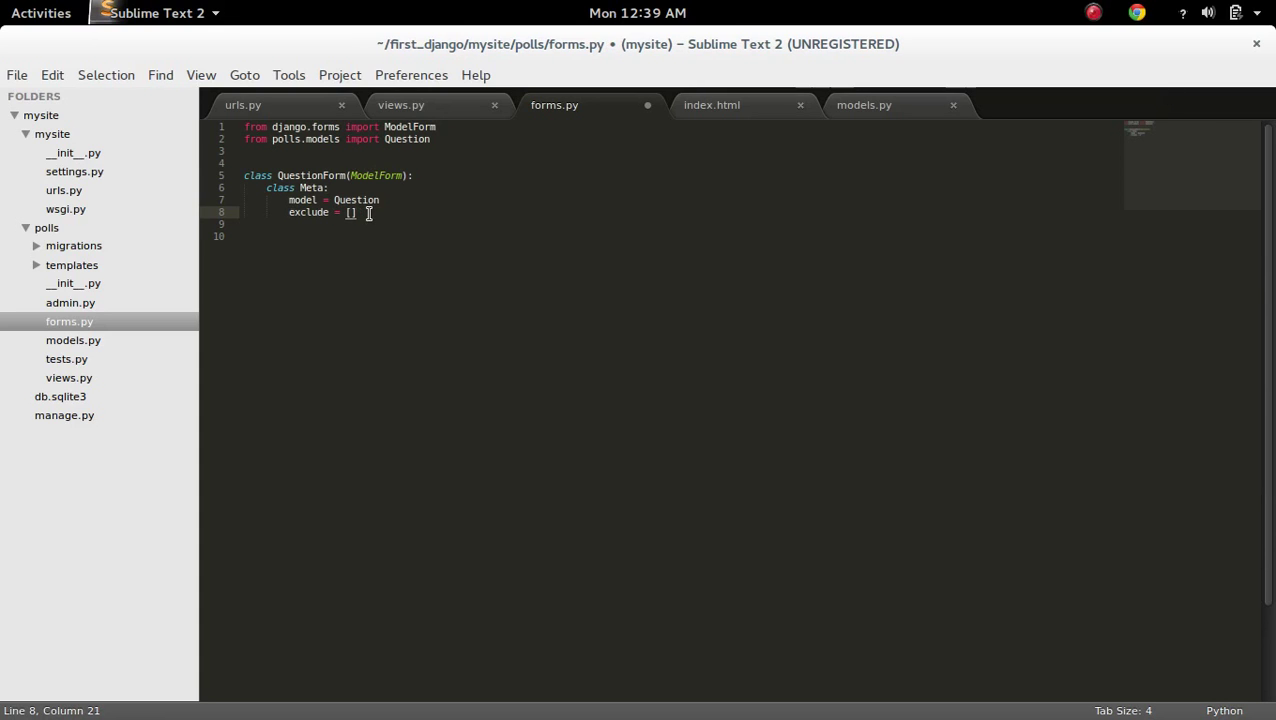
pyautogui.press('ctrl+s')
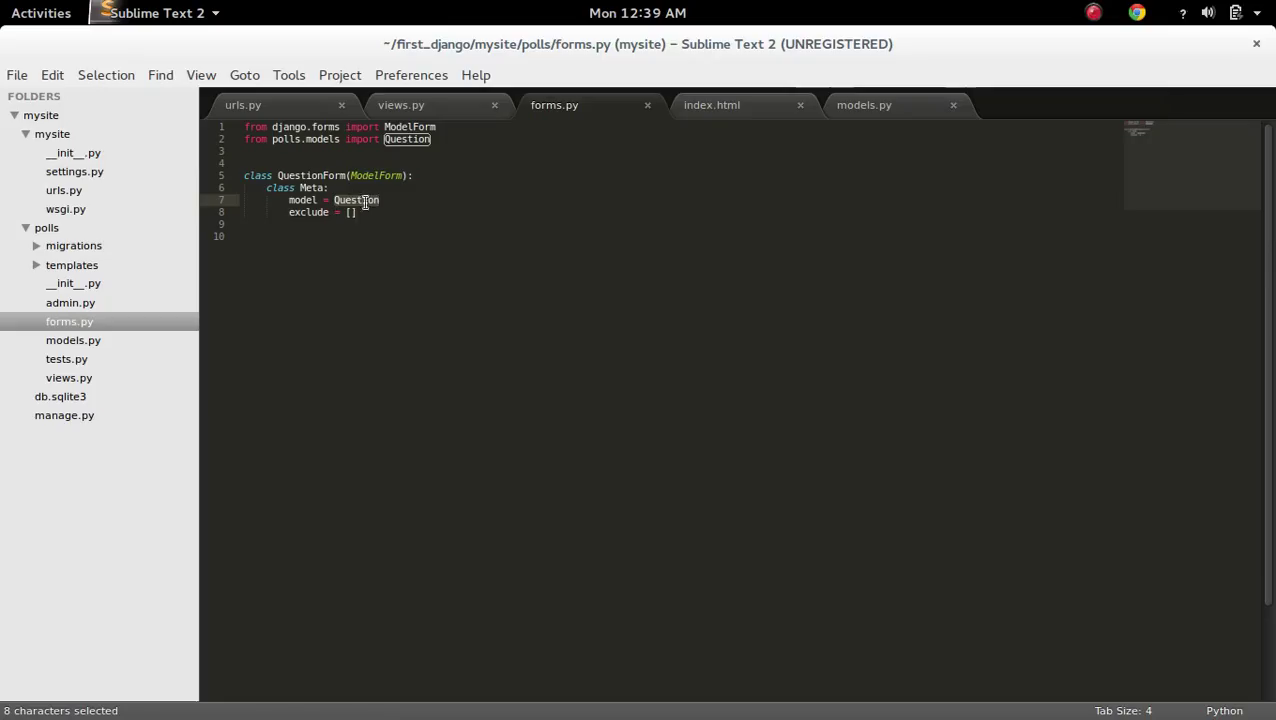
pyautogui.moveTo(785, 128)
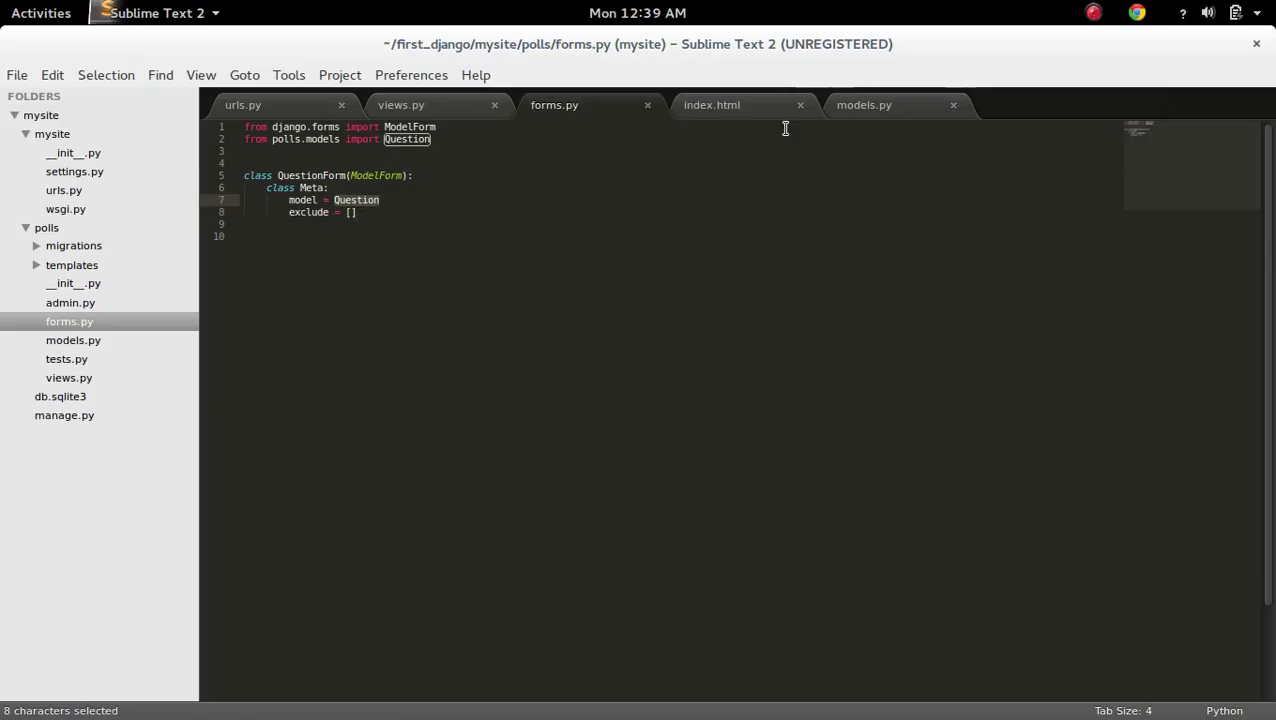
# - Check the Question model's fields in models.py, then return to forms.py
pyautogui.click(862, 104)
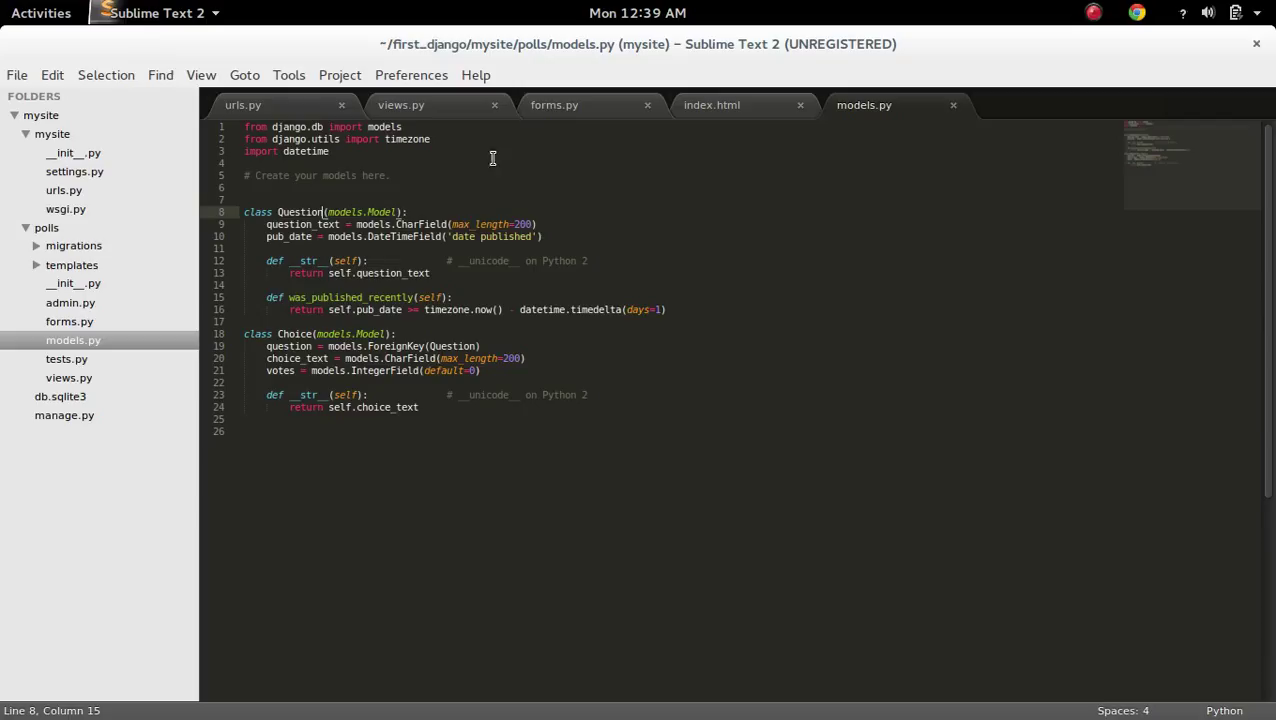
pyautogui.click(554, 104)
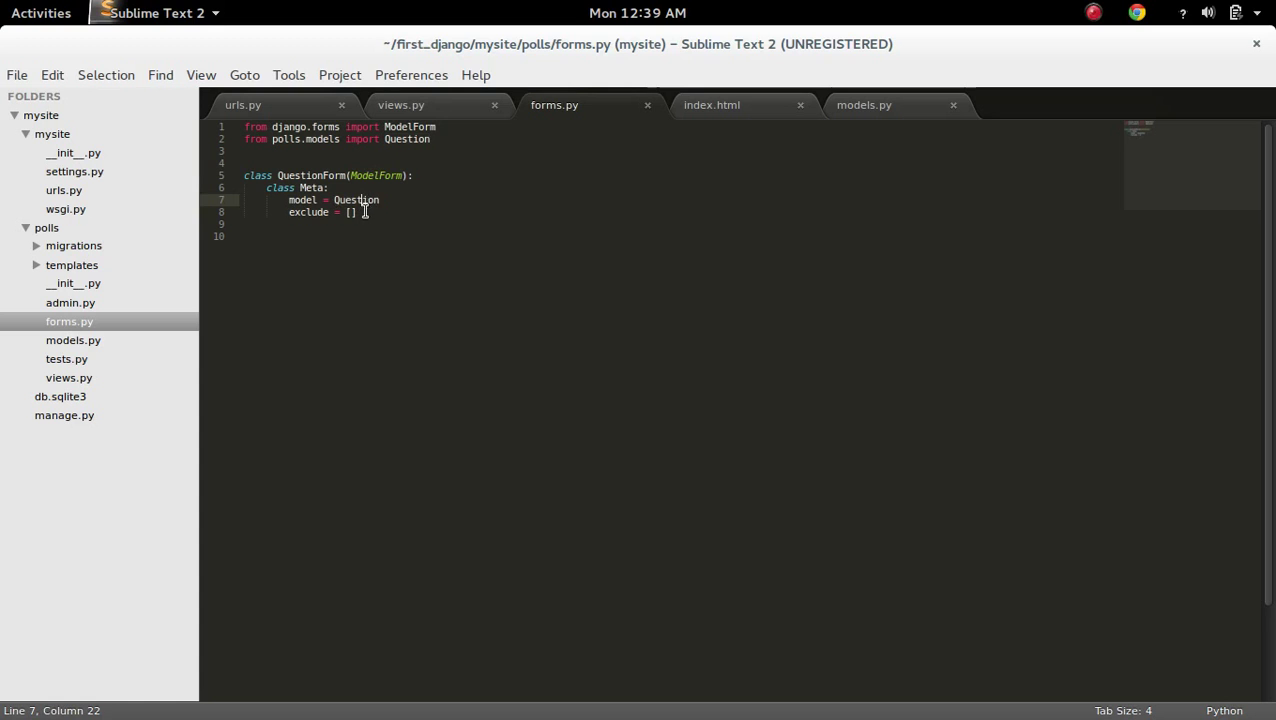
pyautogui.click(351, 212)
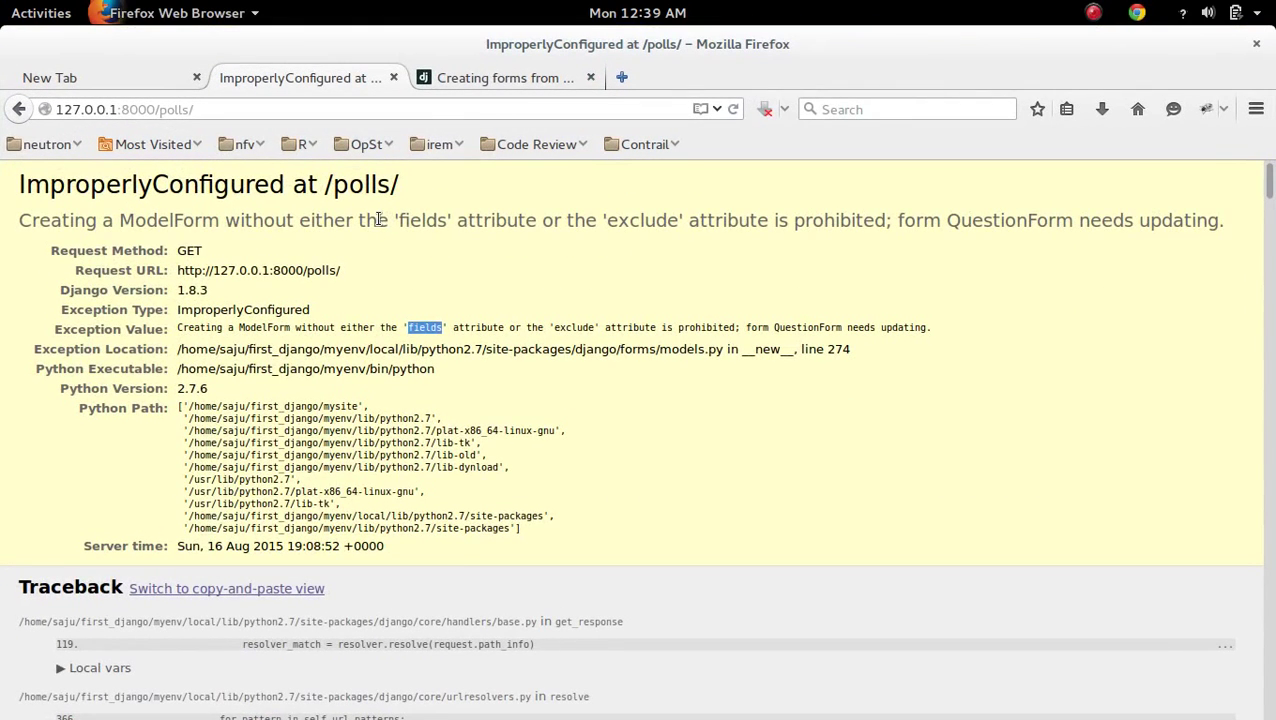
# - Reload /polls/ to see the Question text and Date published form, then return to the editor
pyautogui.click(400, 109)
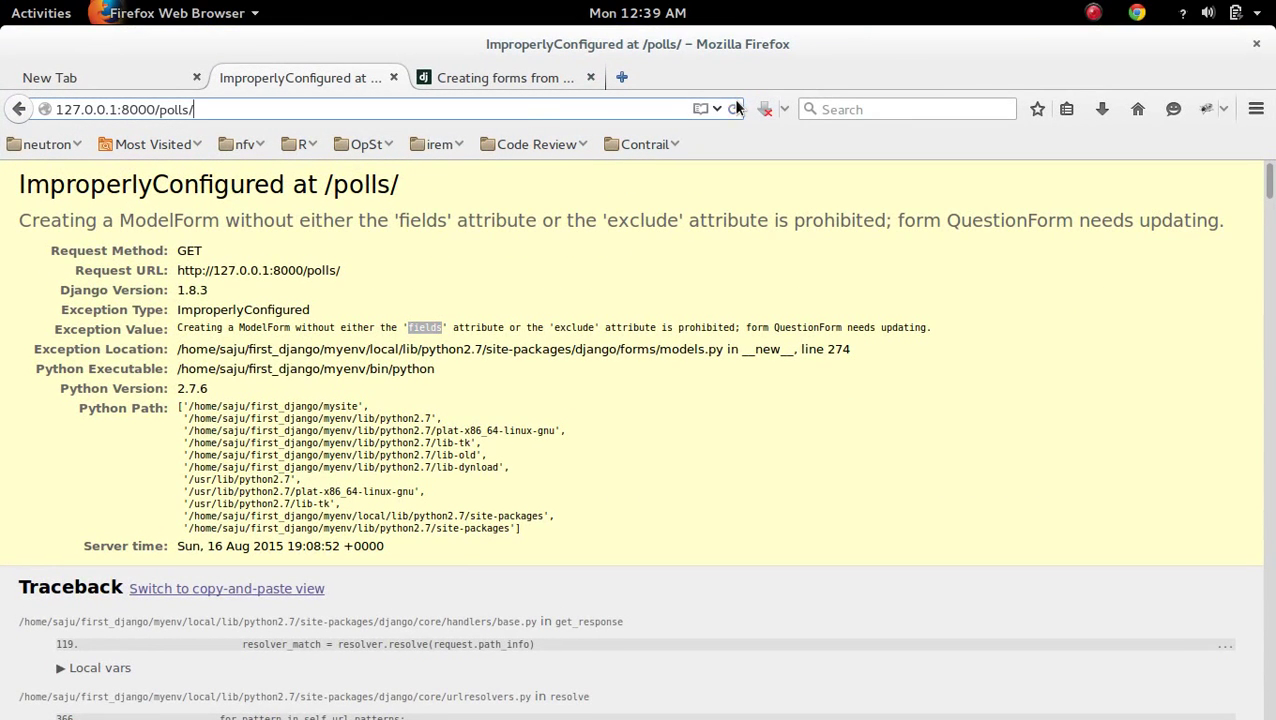
pyautogui.click(733, 109)
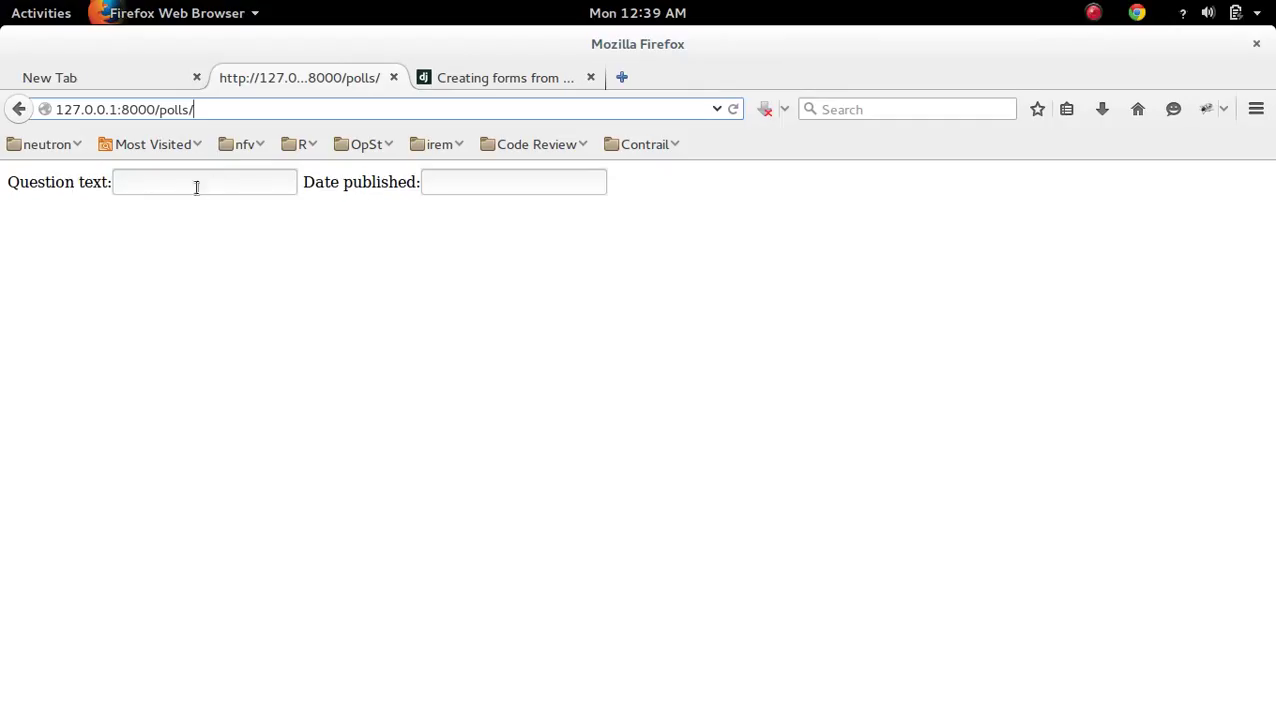
pyautogui.moveTo(320, 208)
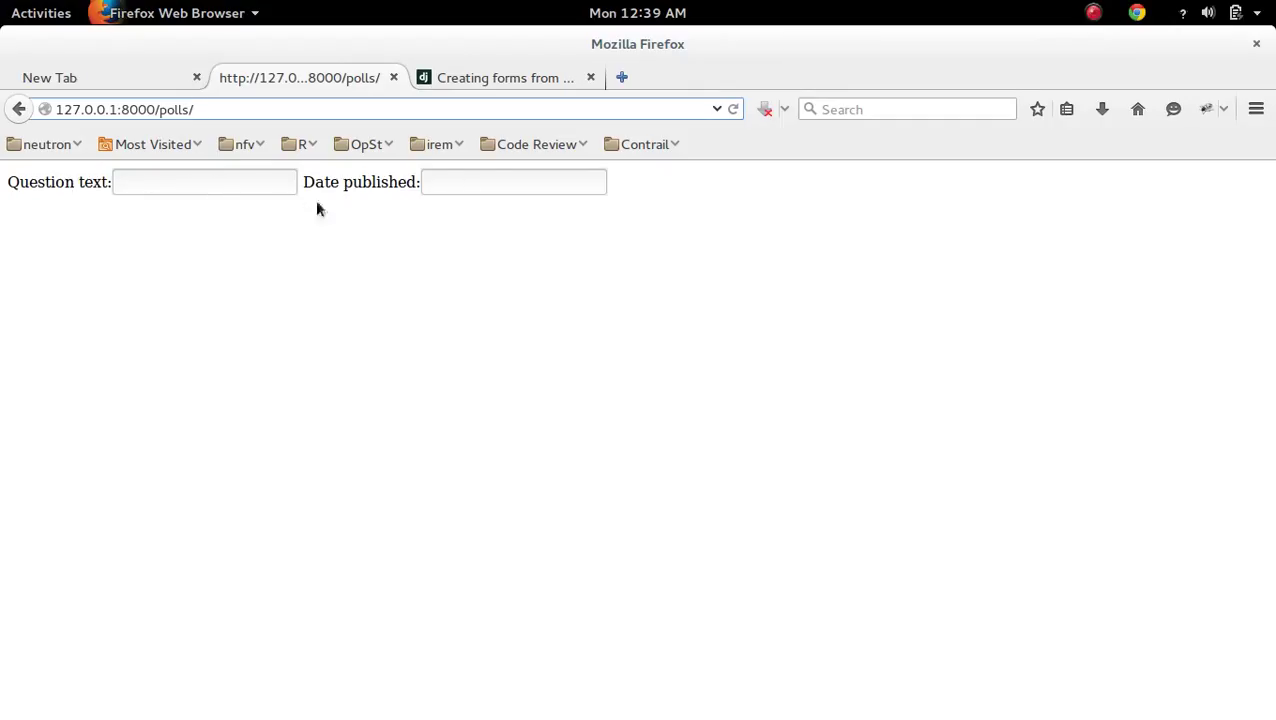
pyautogui.click(41, 12)
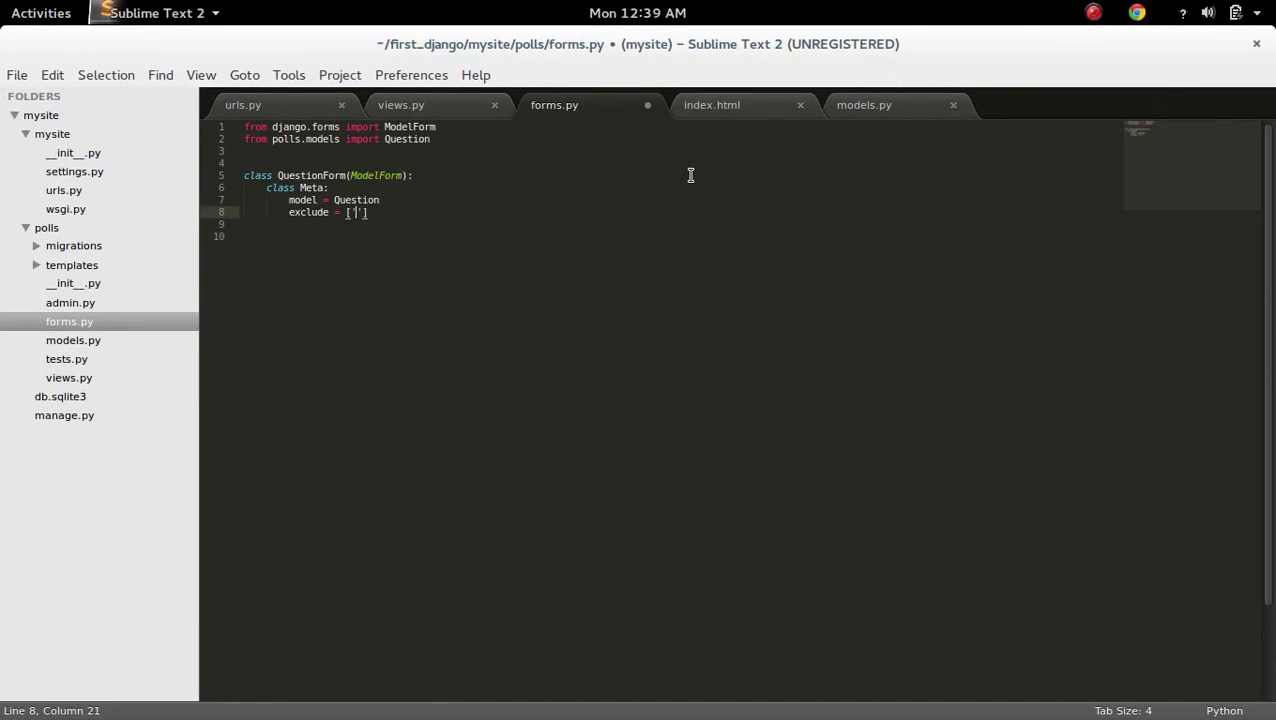
# - Put 'question_test' in QuestionForm's exclude list and save forms.py
pyautogui.write('que')
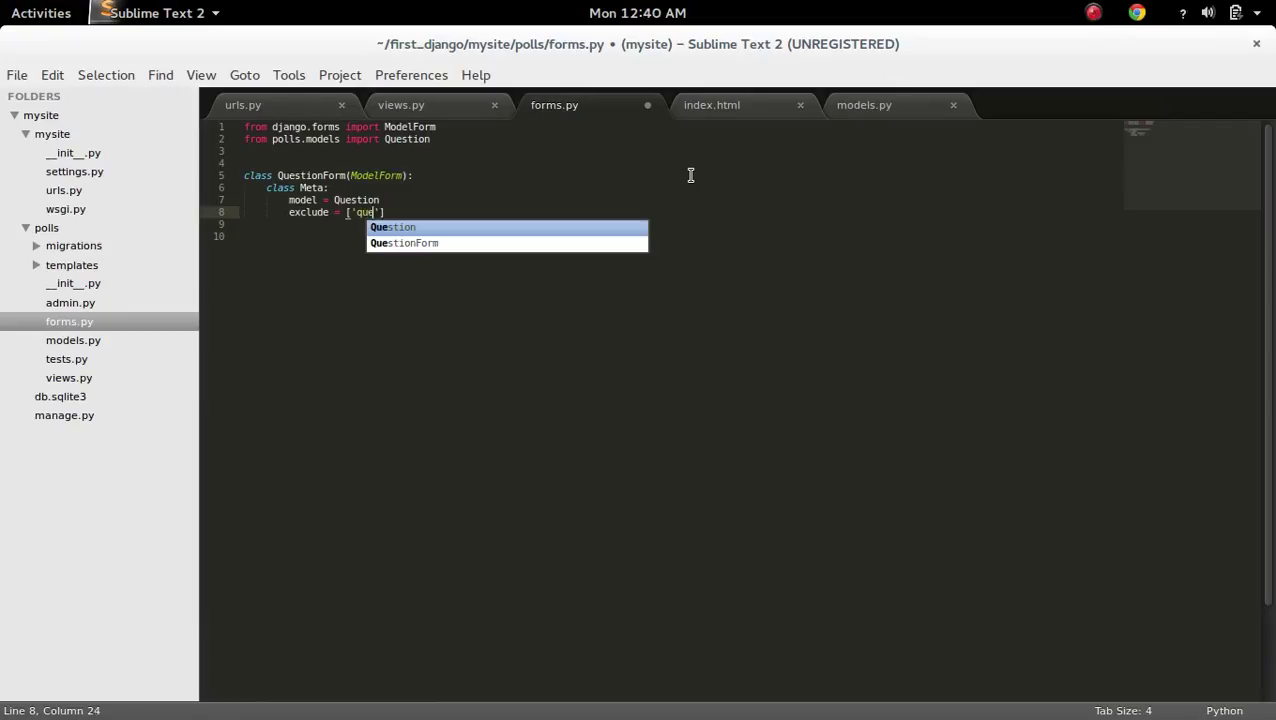
pyautogui.write('stion')
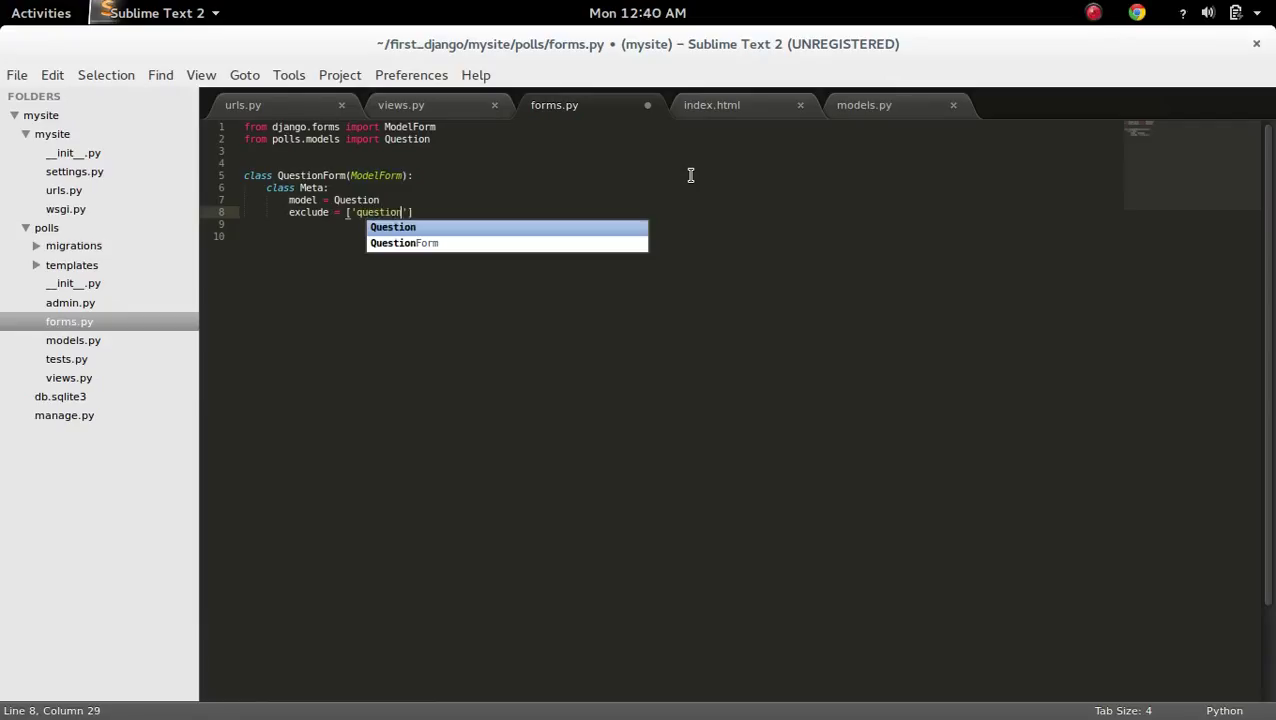
pyautogui.write('_test')
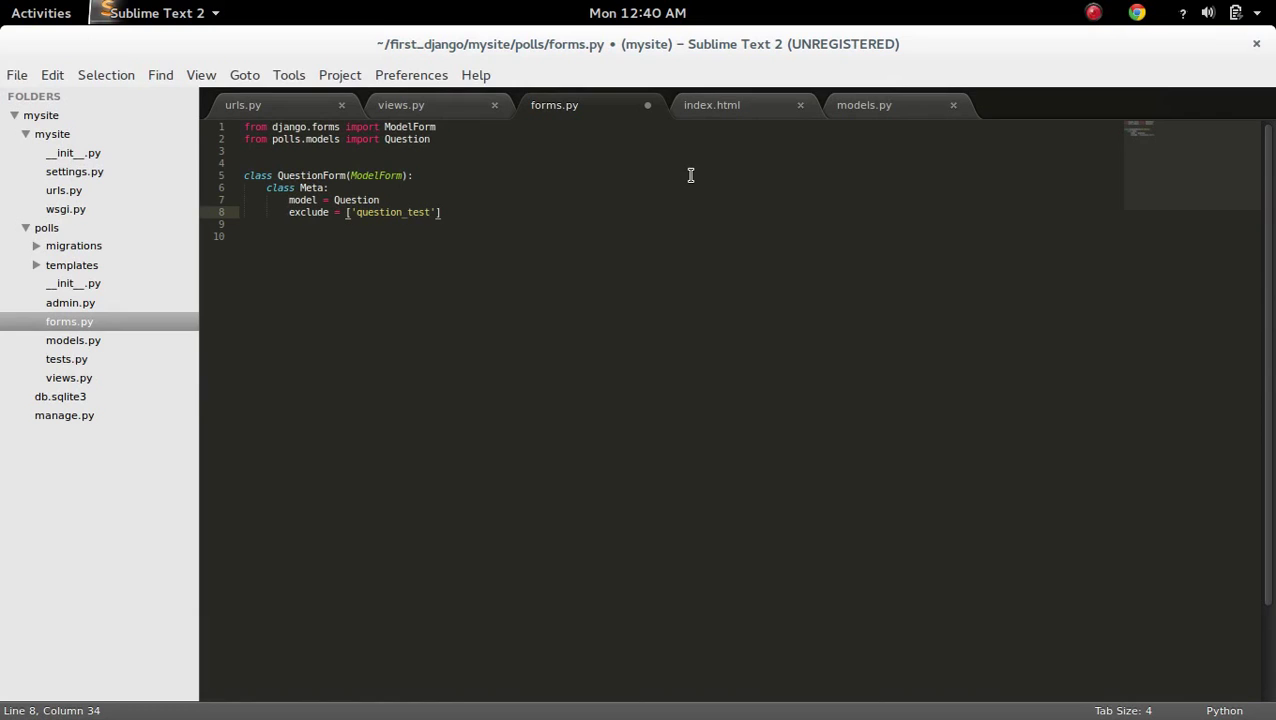
pyautogui.press('ctrl+s')
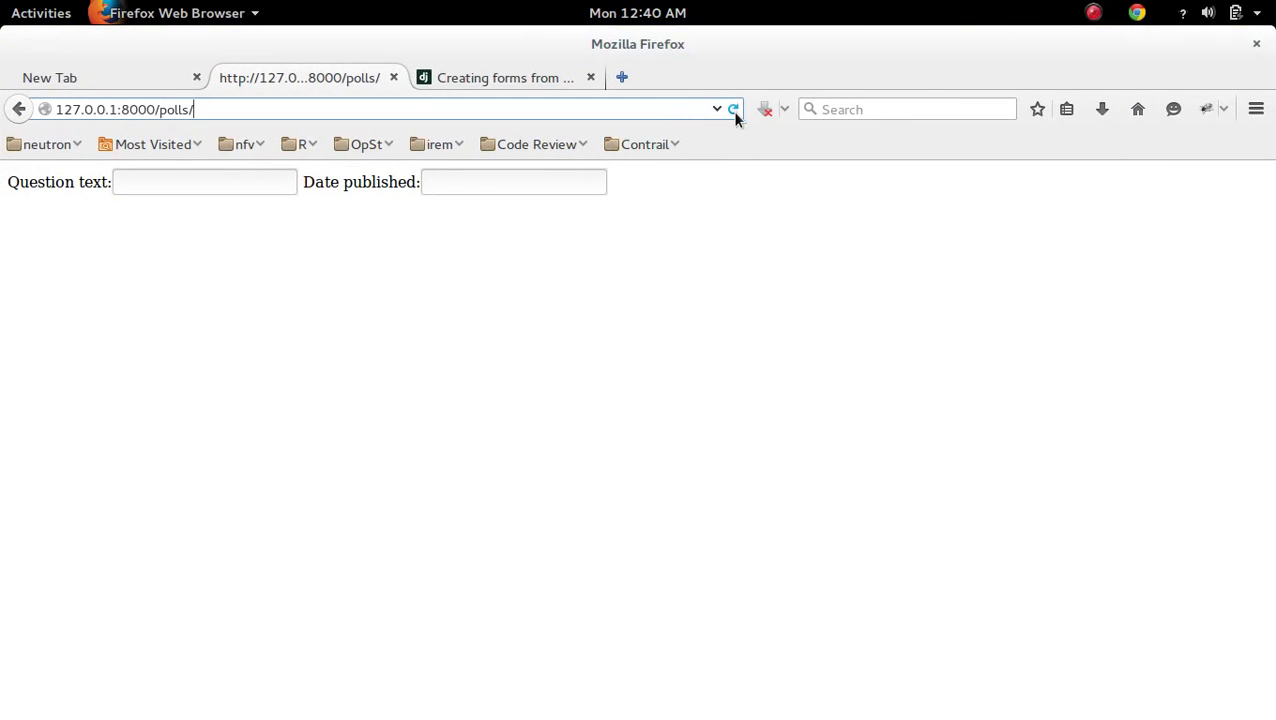
# - Reload /polls/ so the form shows only the Date published field
pyautogui.click(733, 109)
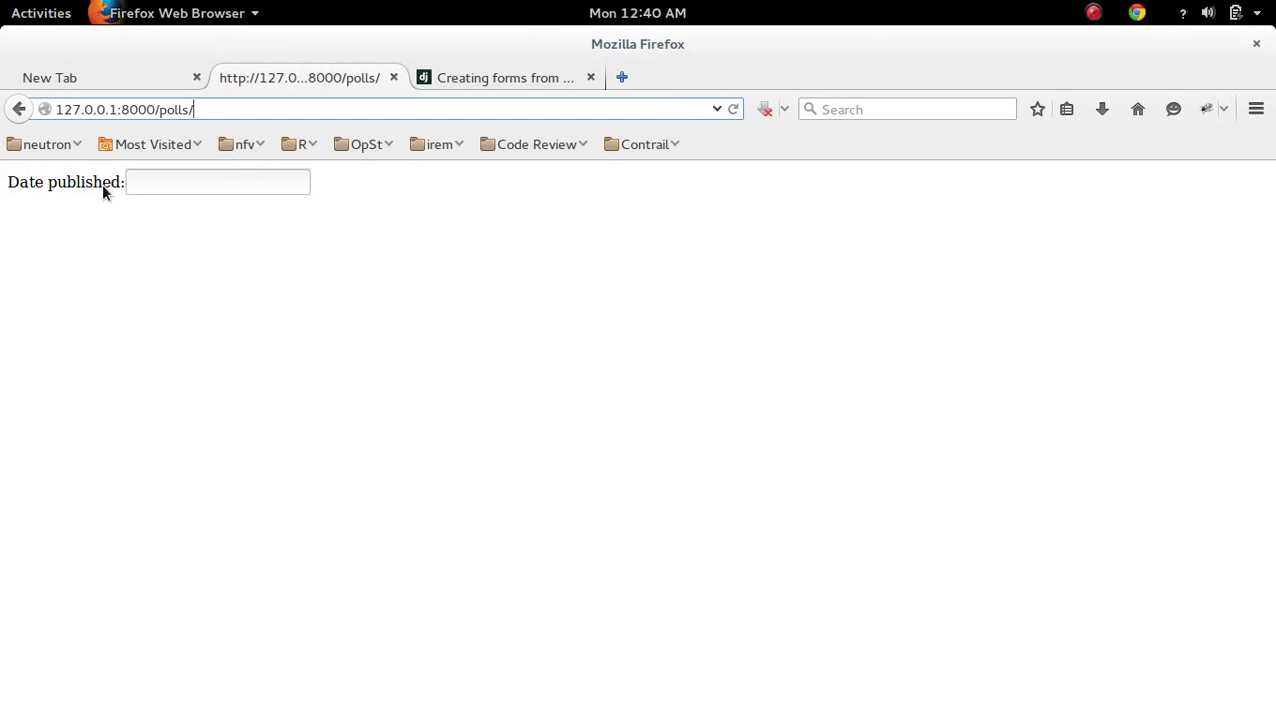
pyautogui.moveTo(390, 300)
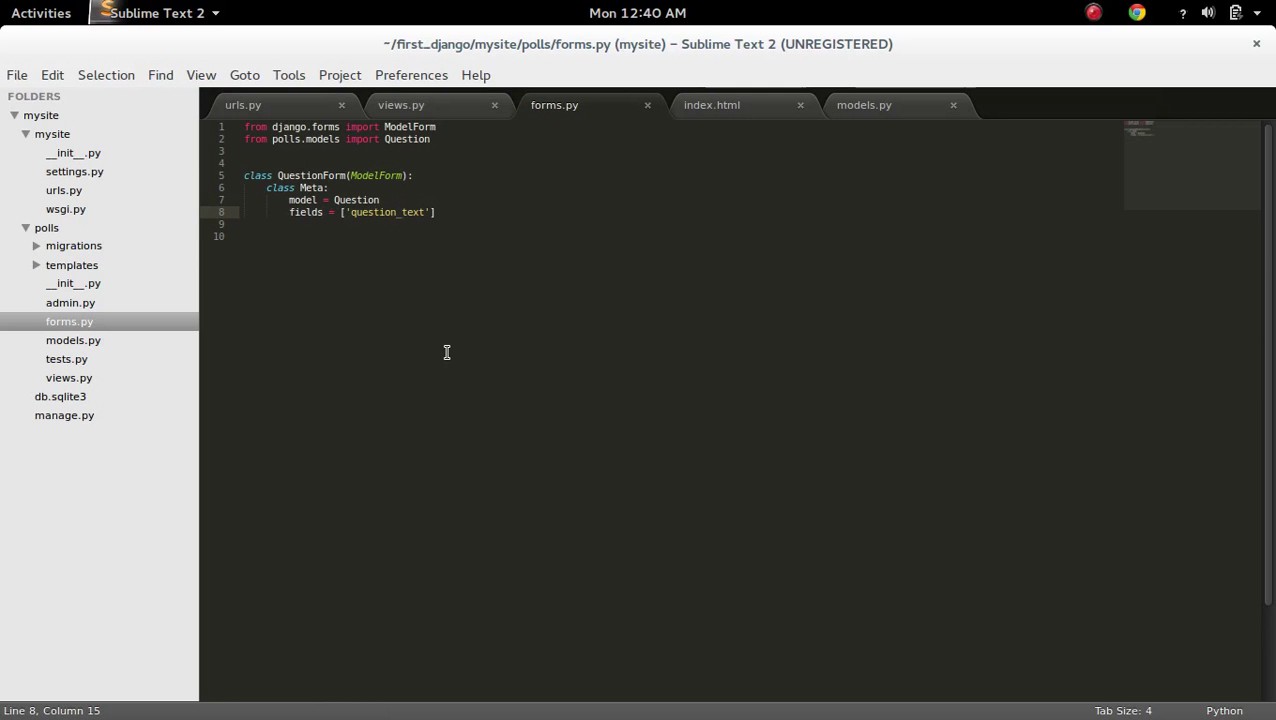
# - Switch toward Firefox after changing Meta to fields = ['question_text']
pyautogui.click(41, 13)
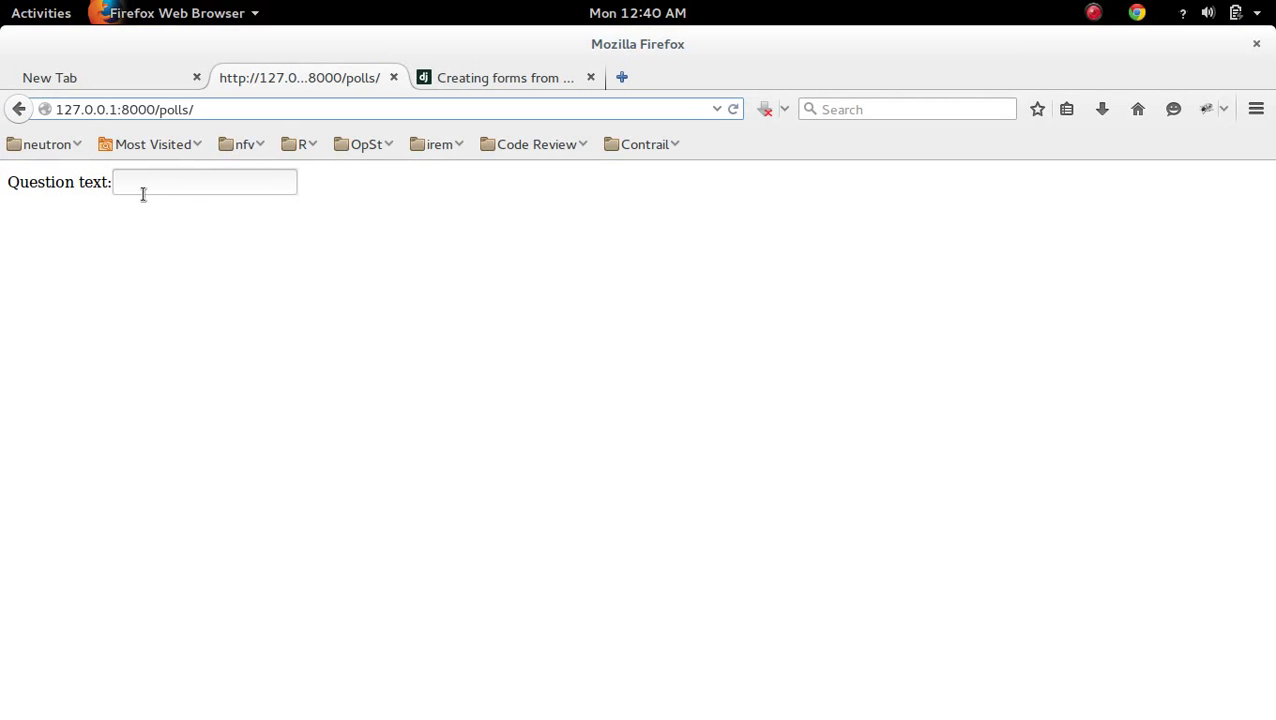
# - Bring the Sublime Text 2 window on forms.py back in front via the window overview
pyautogui.click(41, 12)
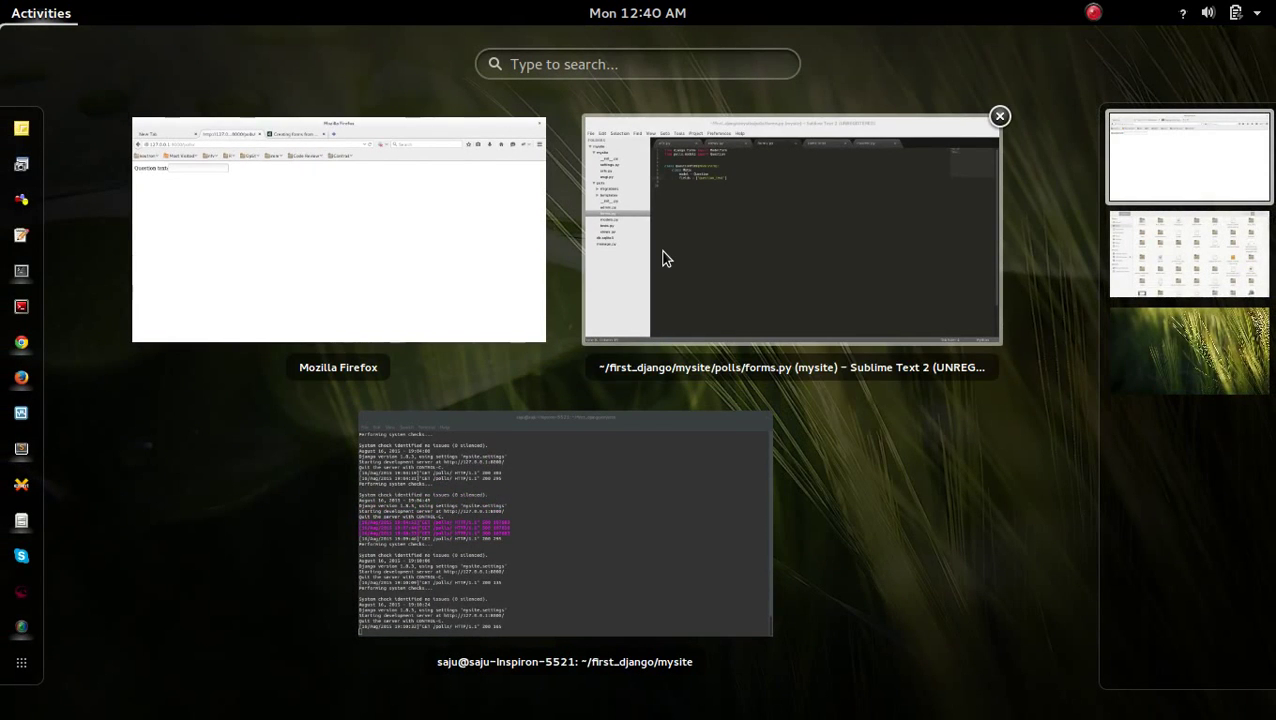
pyautogui.click(790, 240)
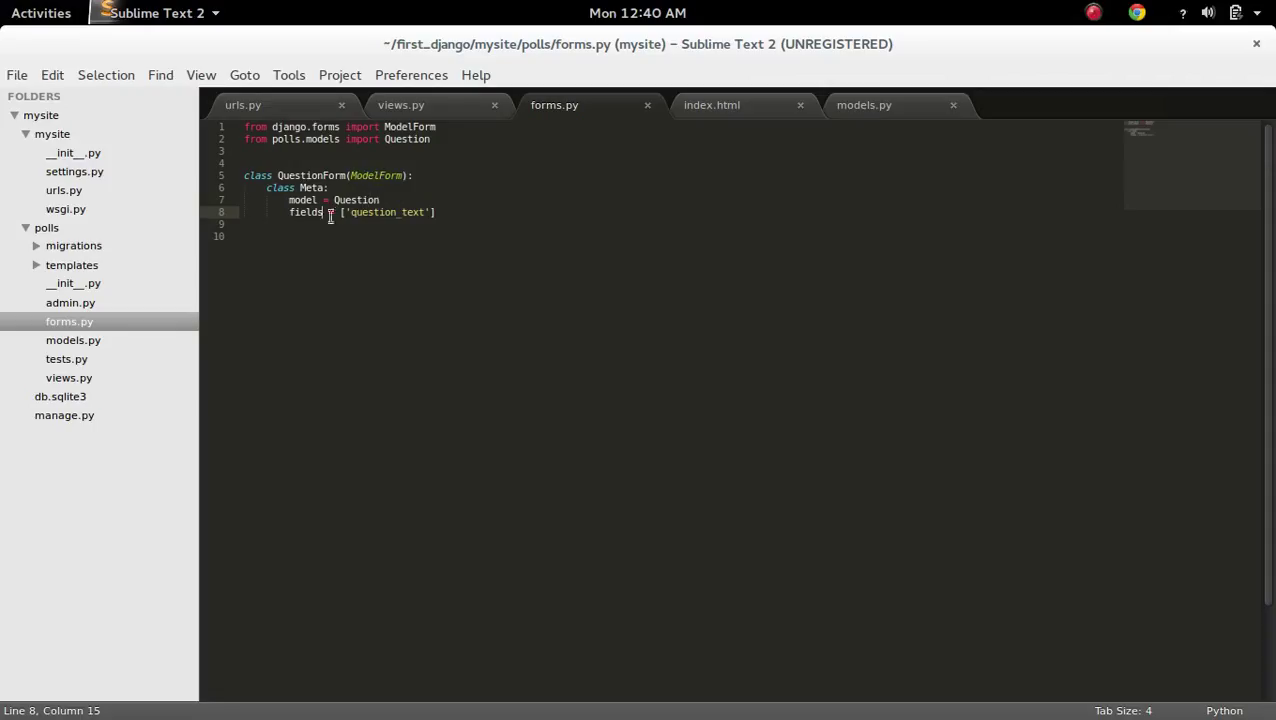
pyautogui.doubleClick(305, 212)
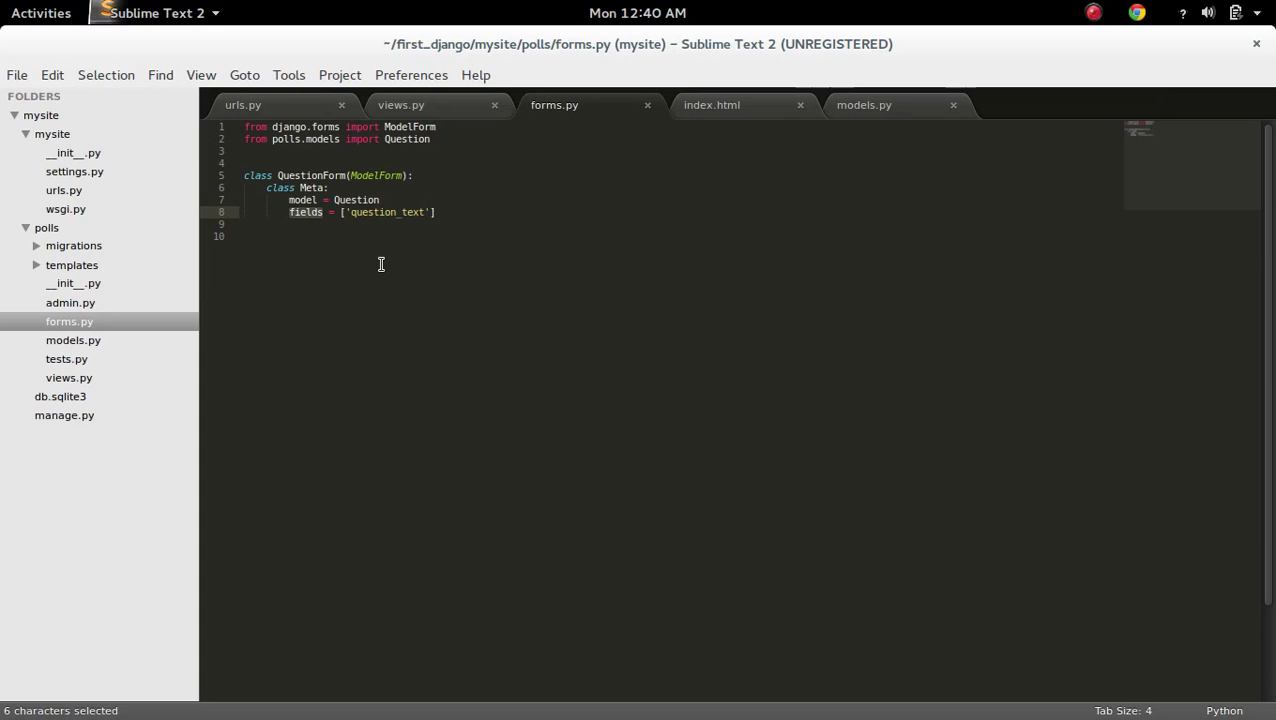
pyautogui.click(41, 13)
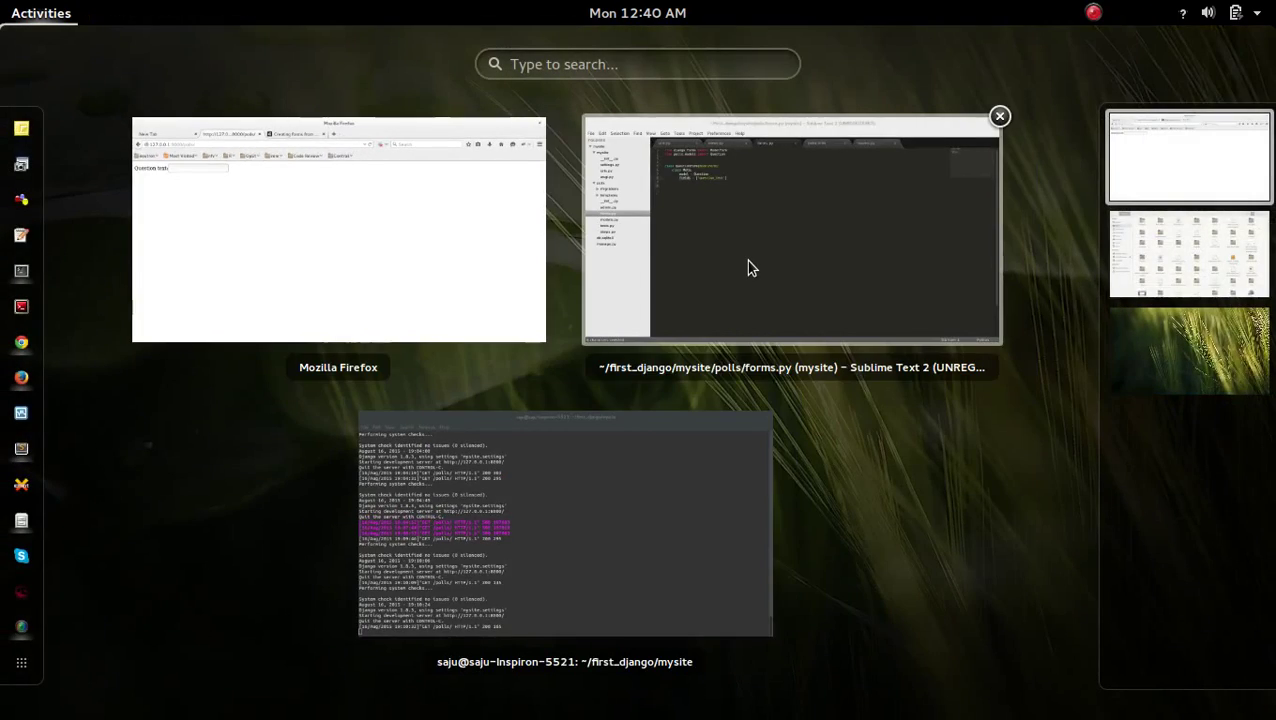
pyautogui.click(790, 230)
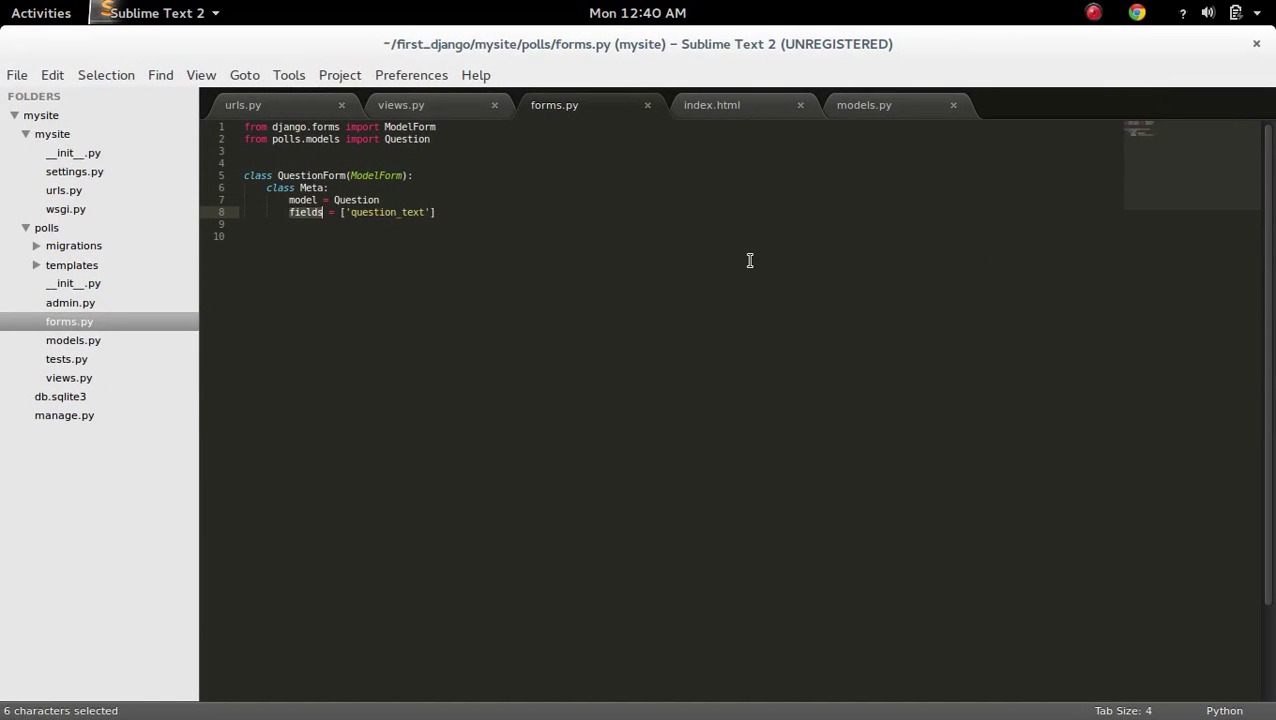